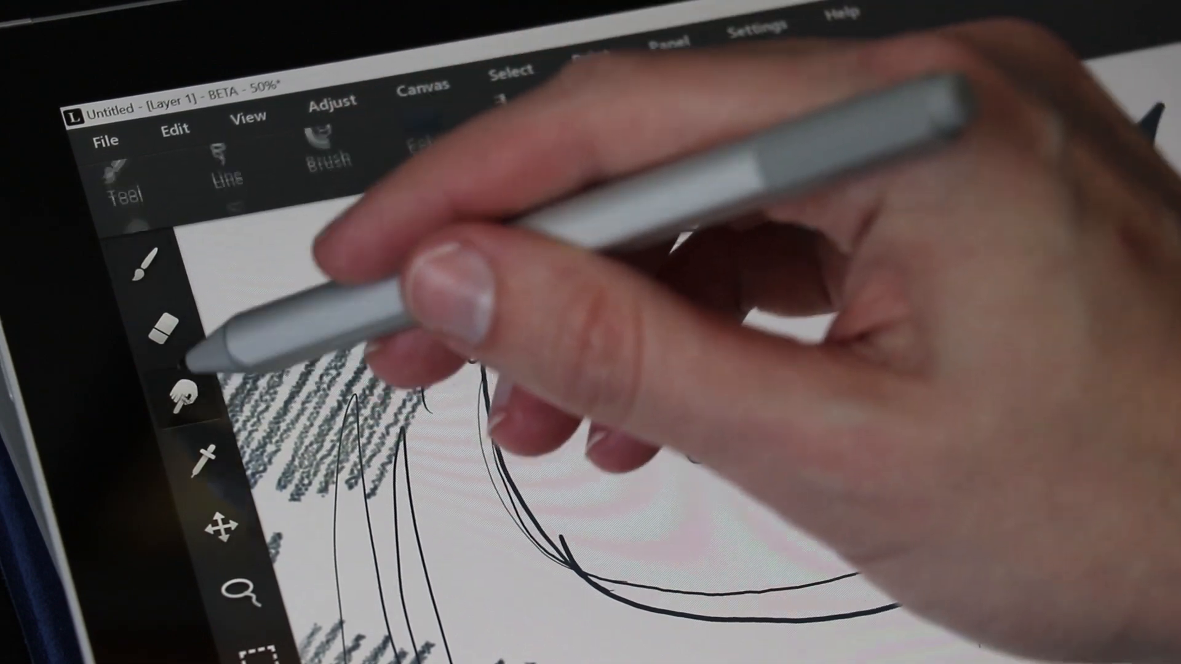
Sketch the character's curved outlines and dense hatched shading with the brush
left_click(230, 161)
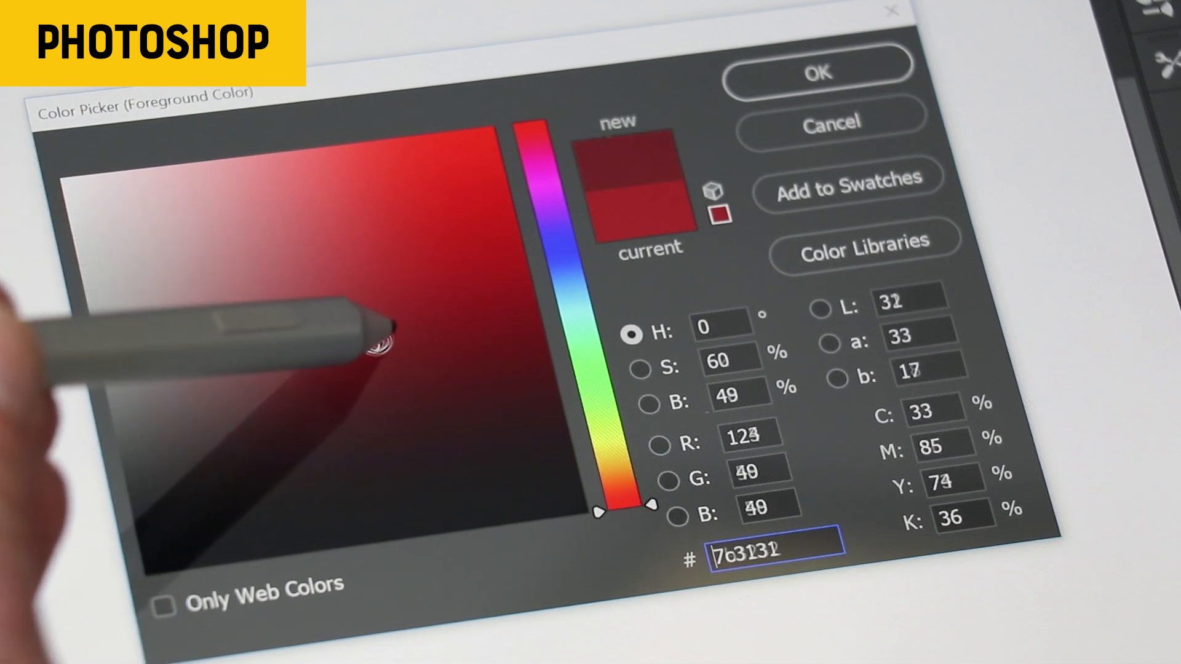
Pick a darker muted red (7C3131) as the Photoshop foreground colour
left_click(384, 286)
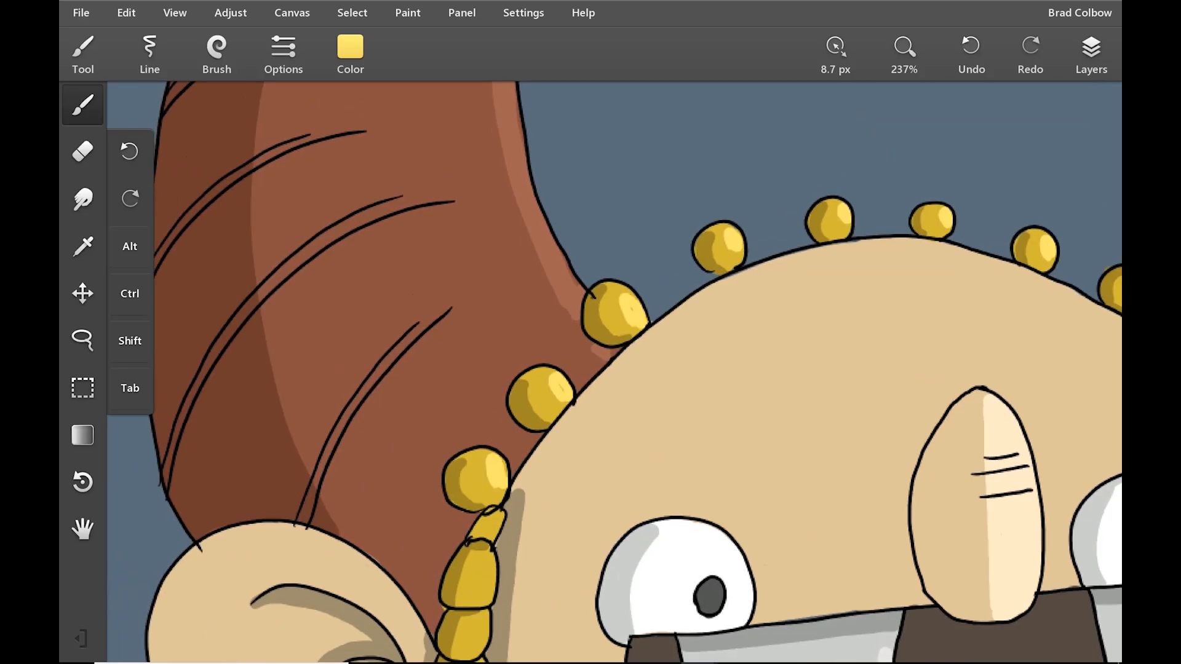
Paint the horns, beads, clothing, paintbrush and trowel in flat colours with shading
left_click(349, 46)
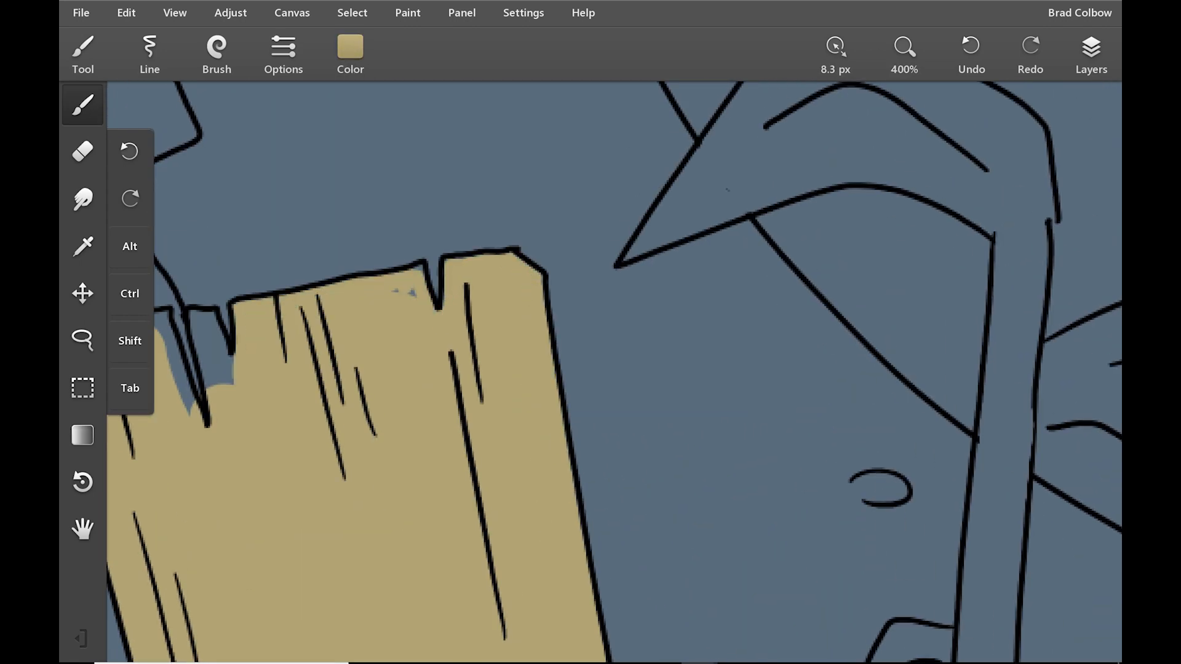
left_click(903, 46)
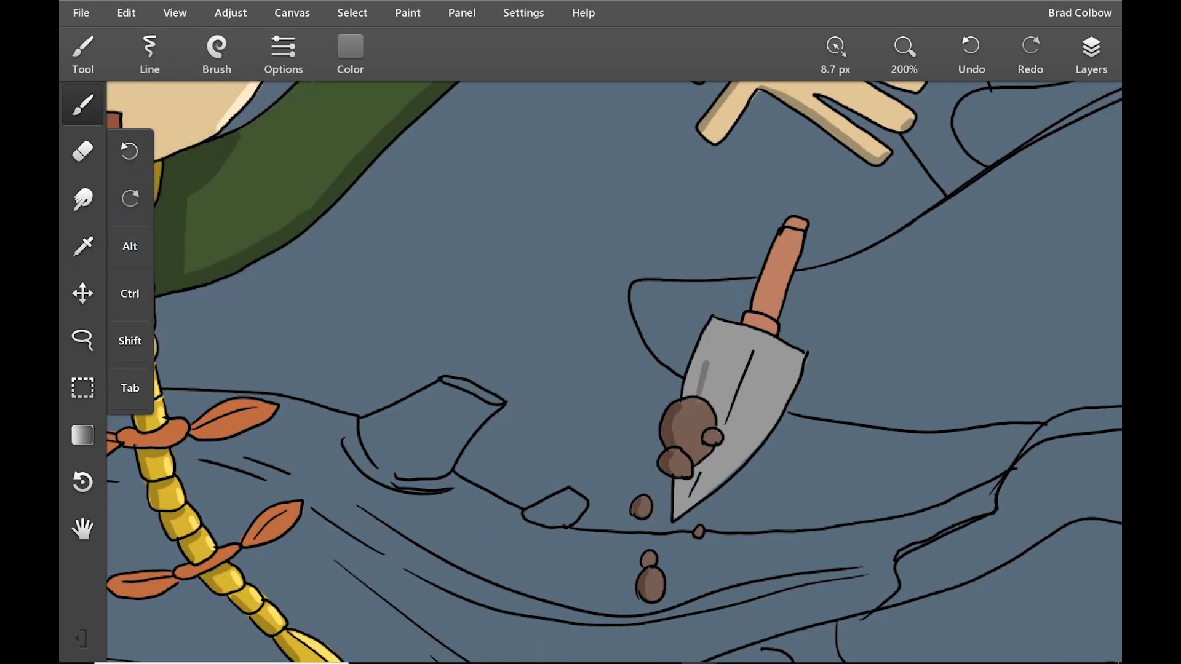
left_click(1089, 49)
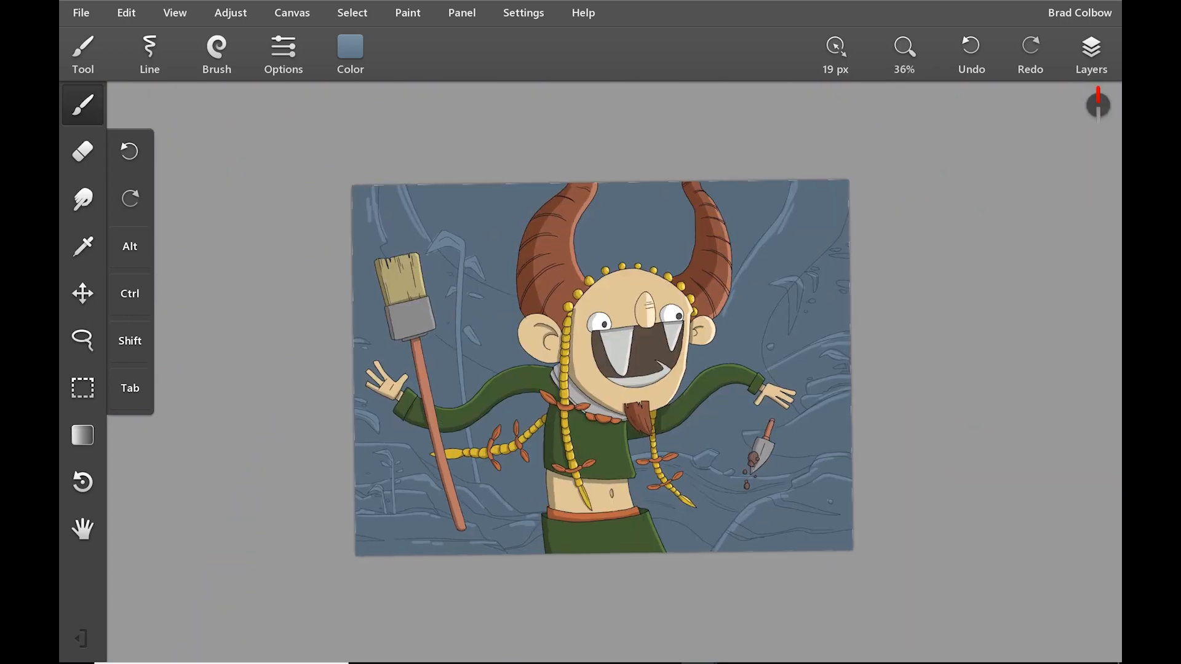
left_click(903, 47)
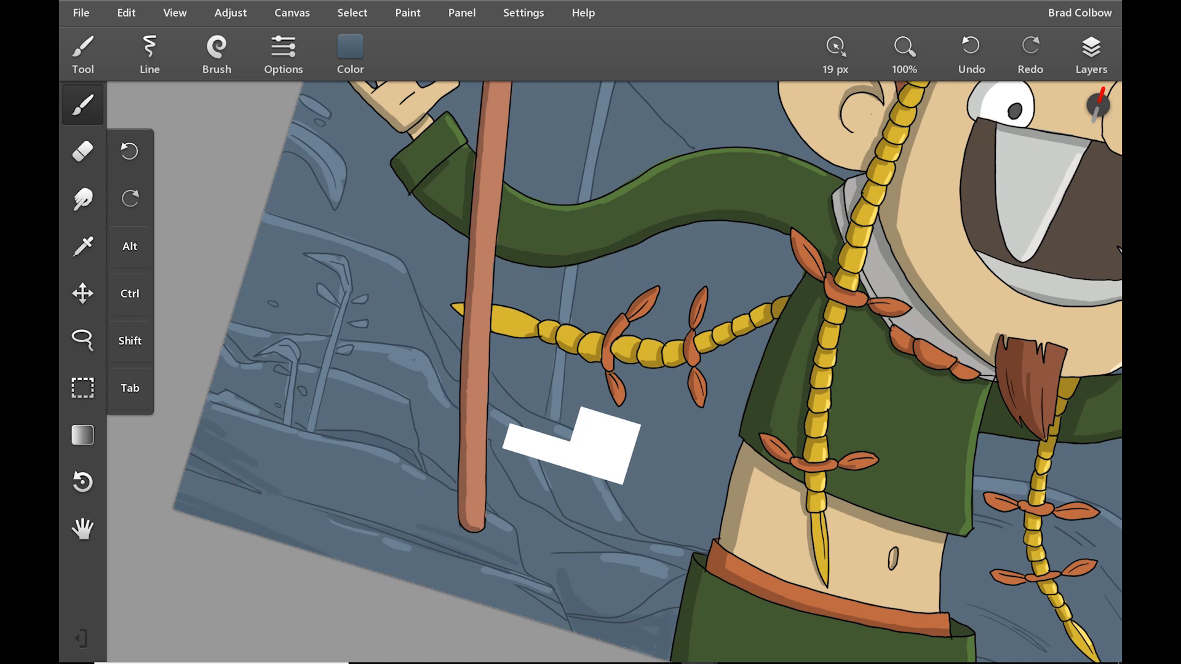